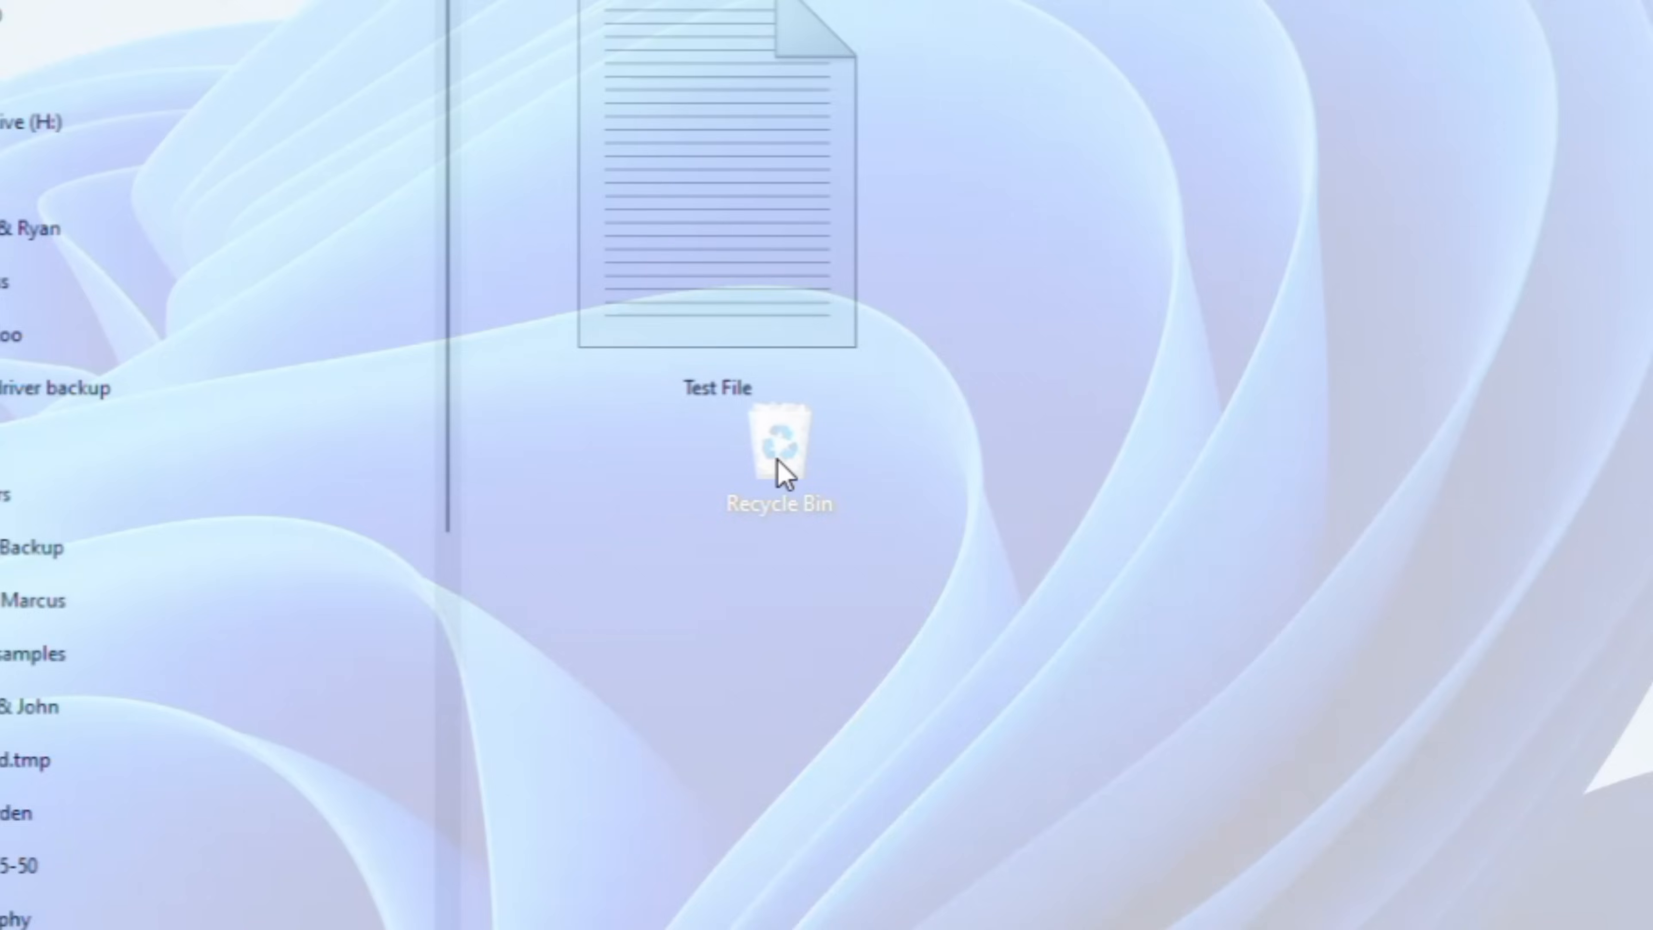
Open the Recycle Bin (showing Test File) and display its Sort ordering options
{"action": "double_click", "coordinate": [780, 443]}
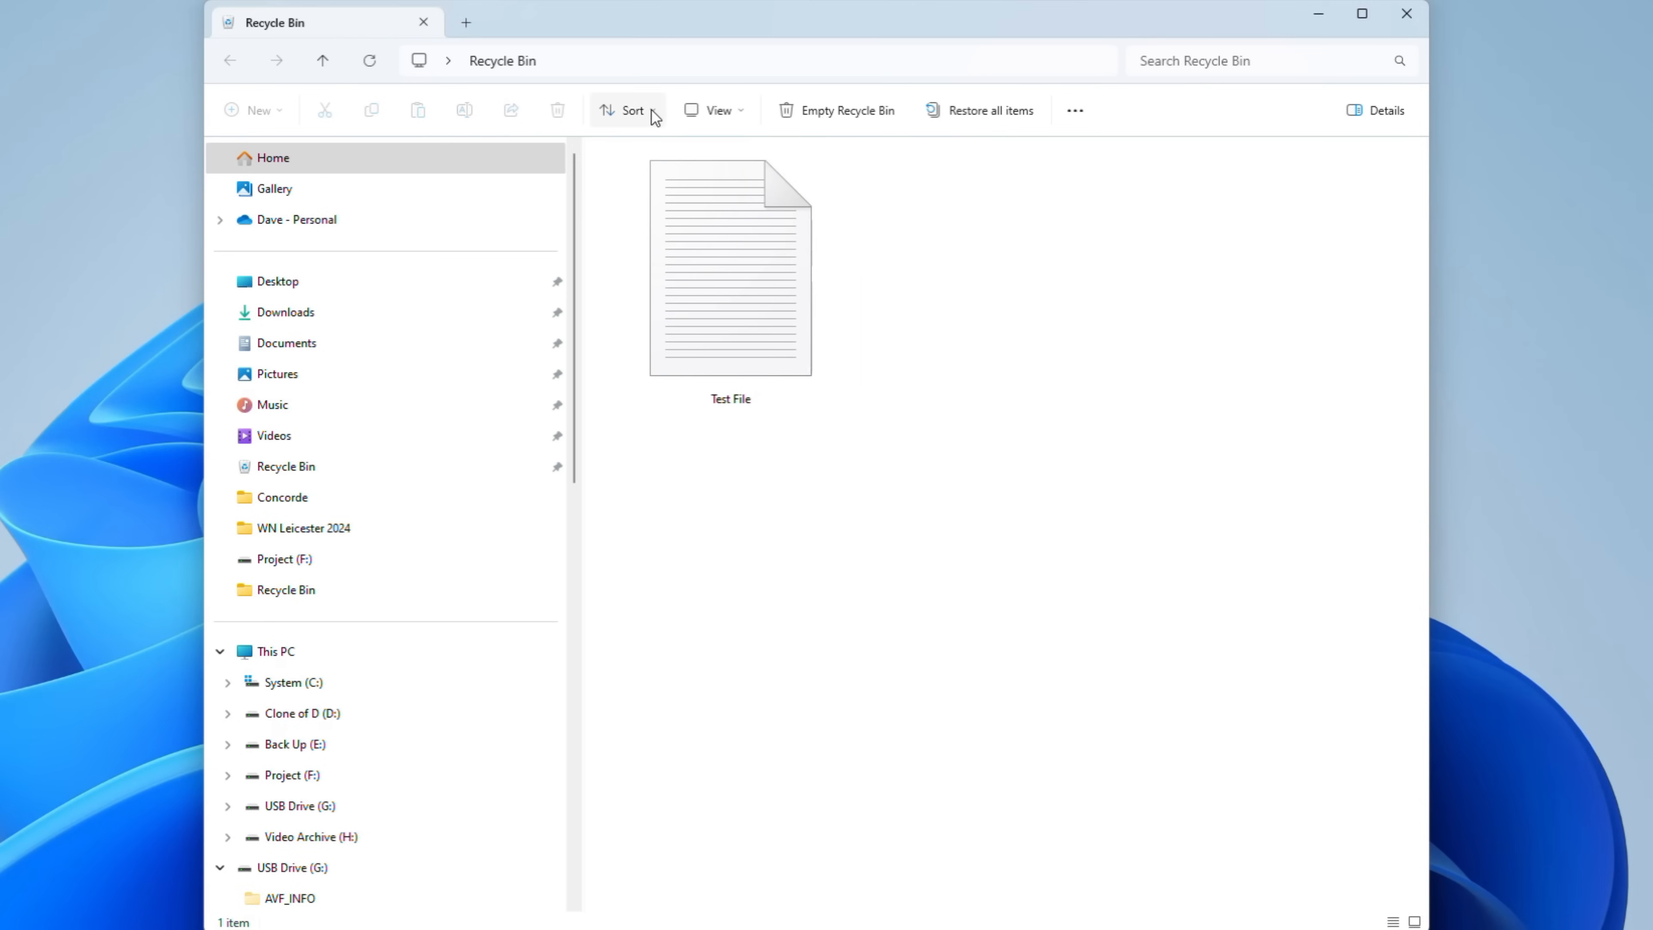
{"action": "left_click", "coordinate": [629, 110]}
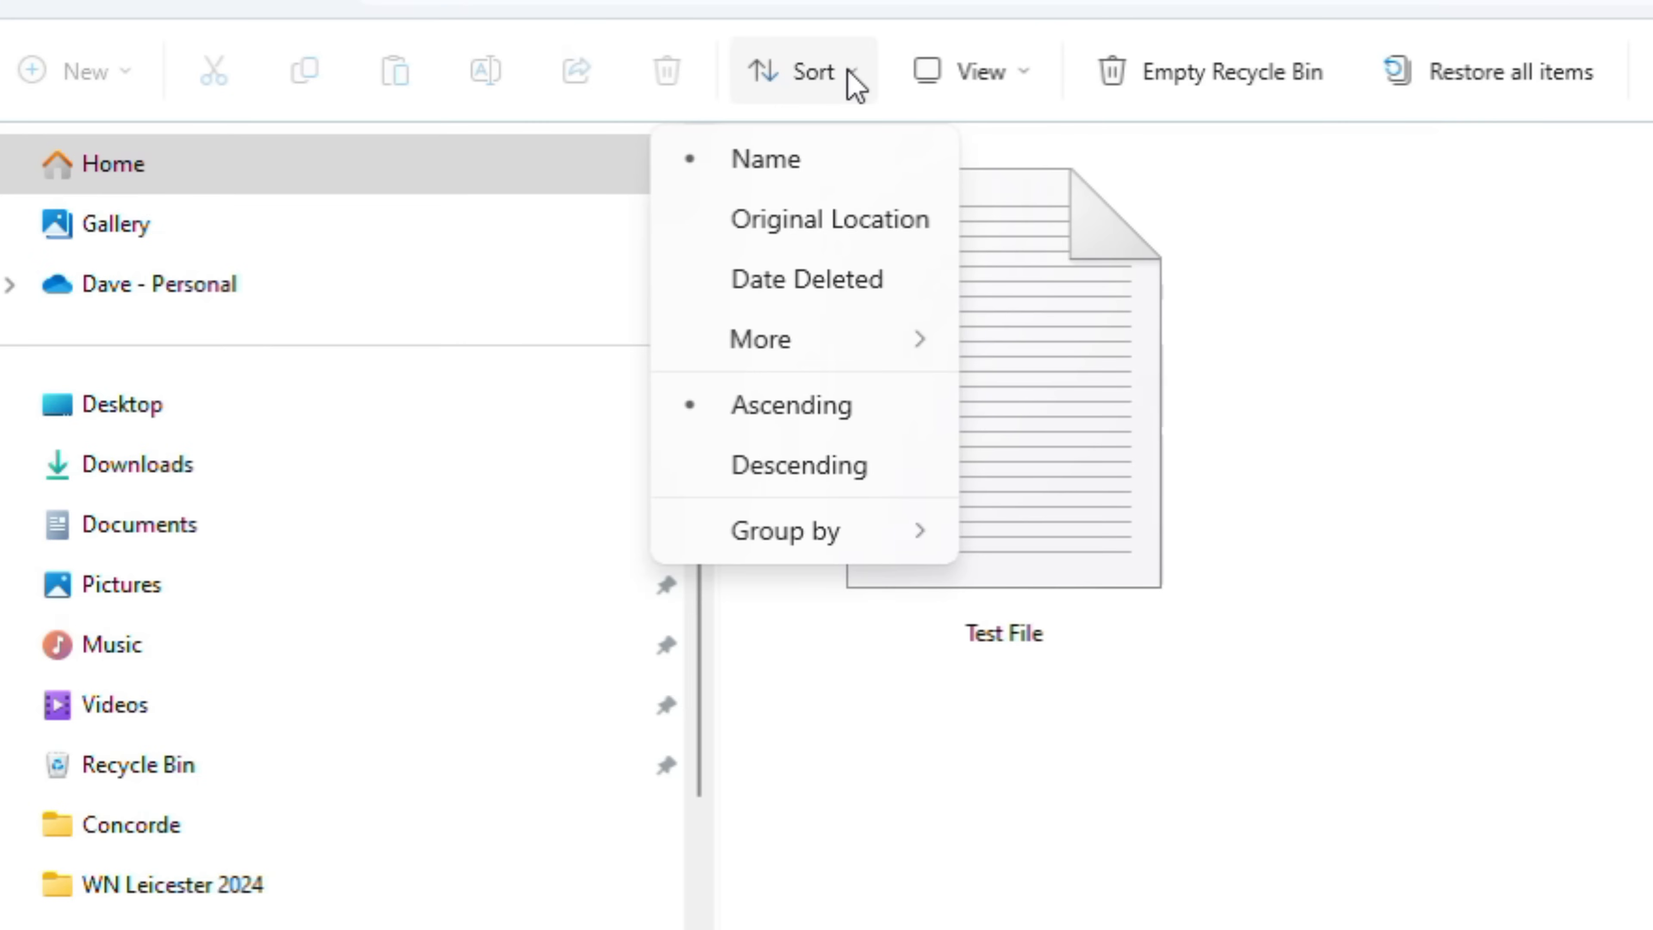